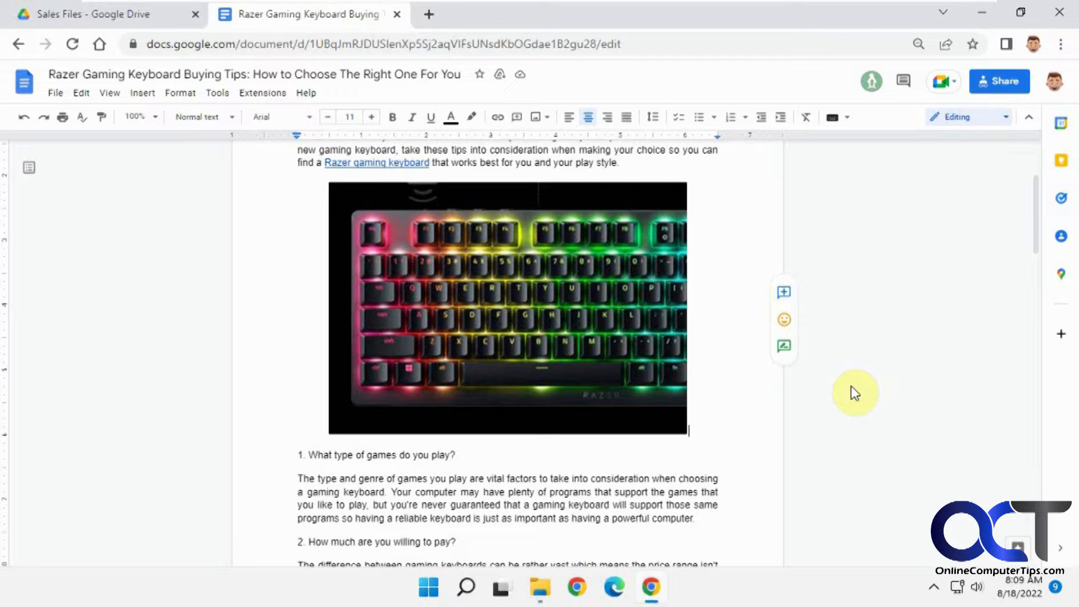
Step: Find Snipping Tool through Windows search, snip the backlit keyboard photo, and close the capture window
click(507, 308)
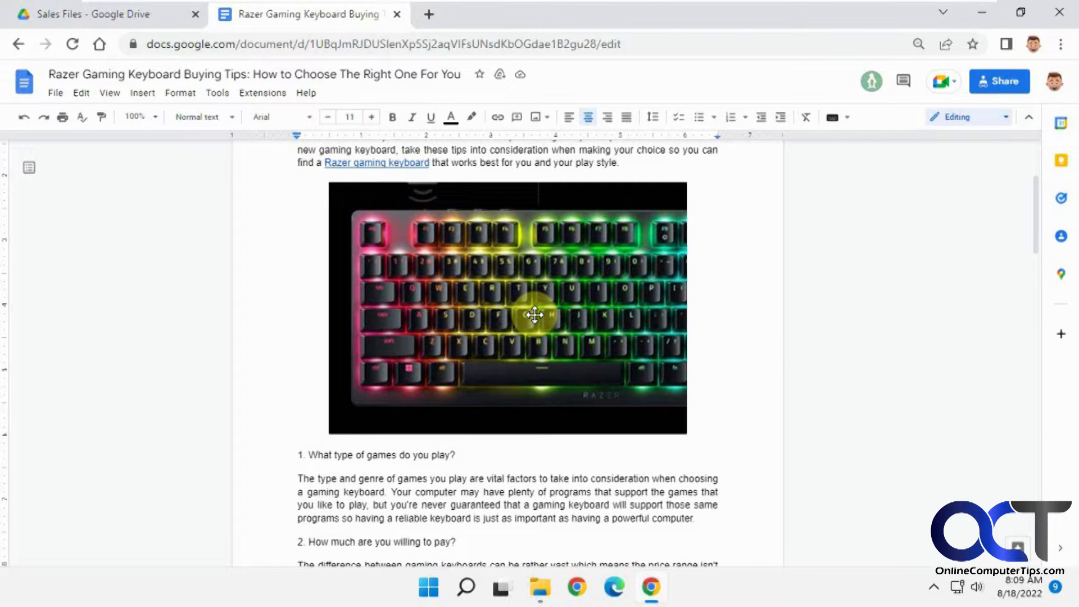
click(466, 587)
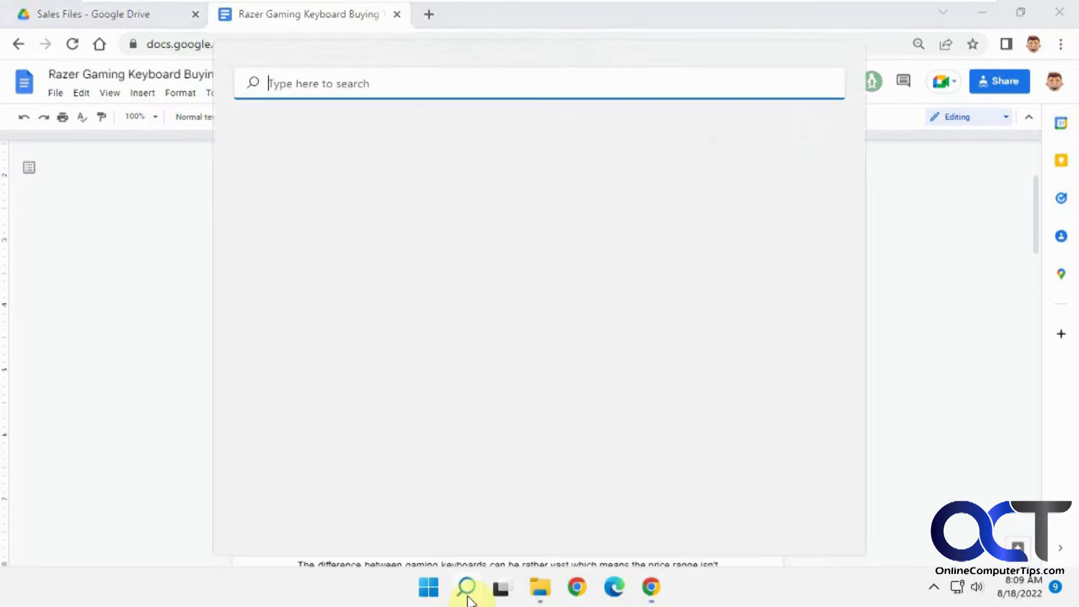
text(snipp)
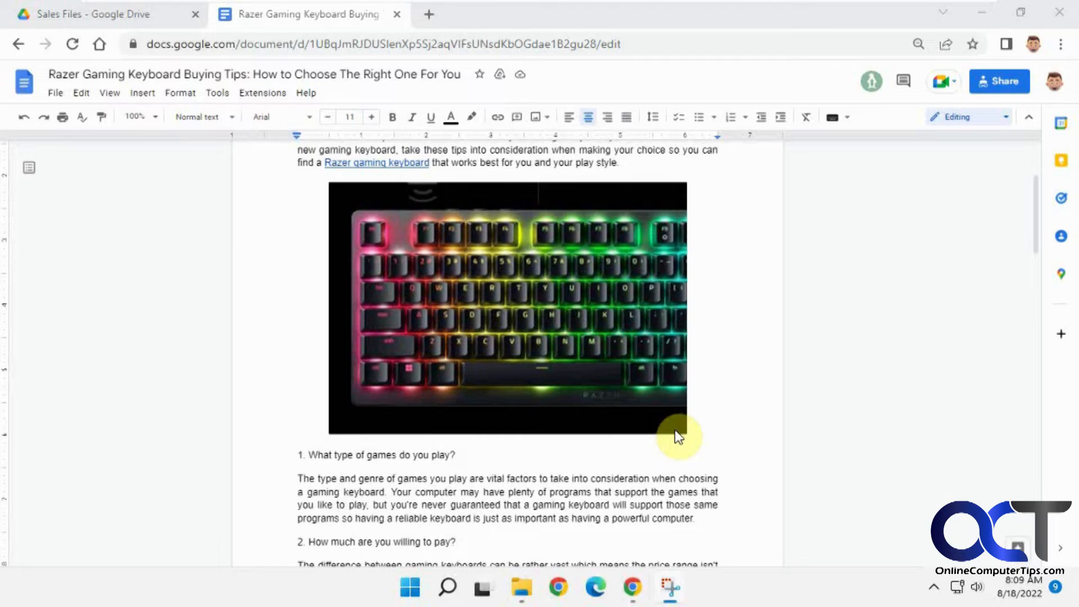
click(668, 588)
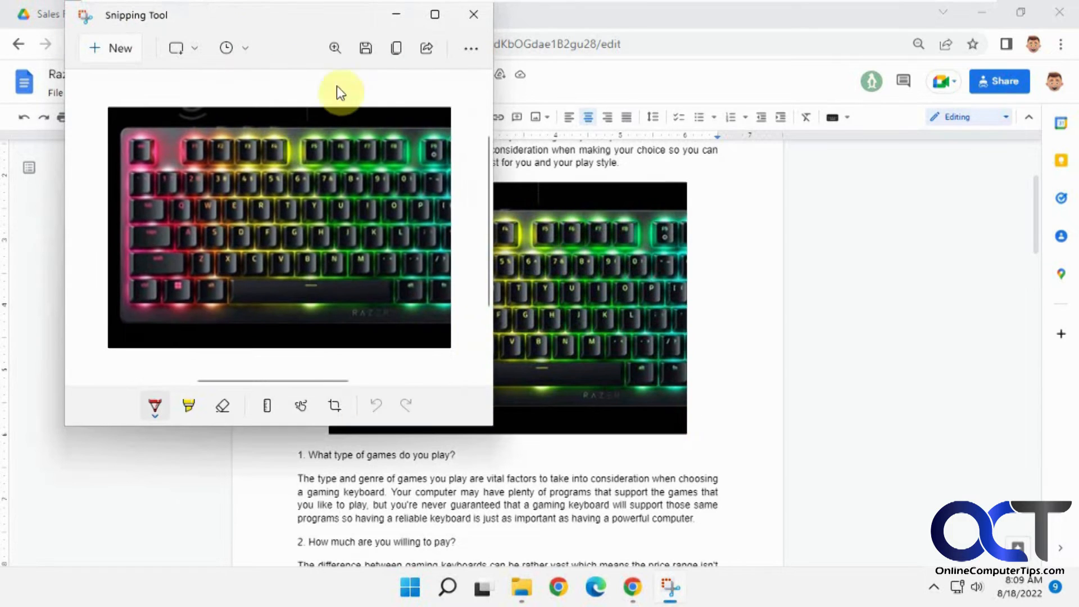
mouse_move(365, 49)
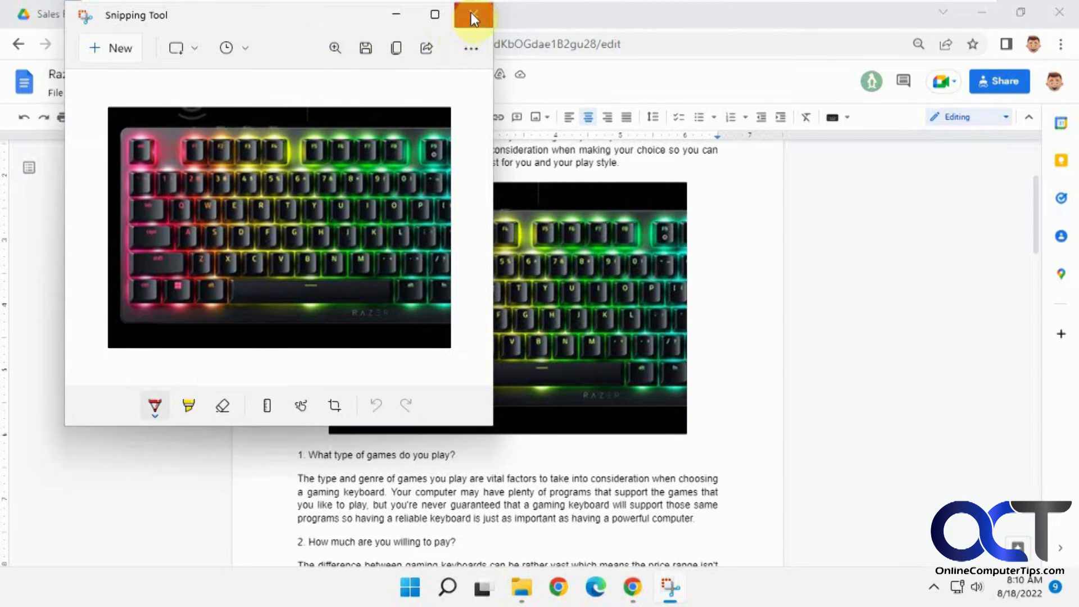
click(472, 15)
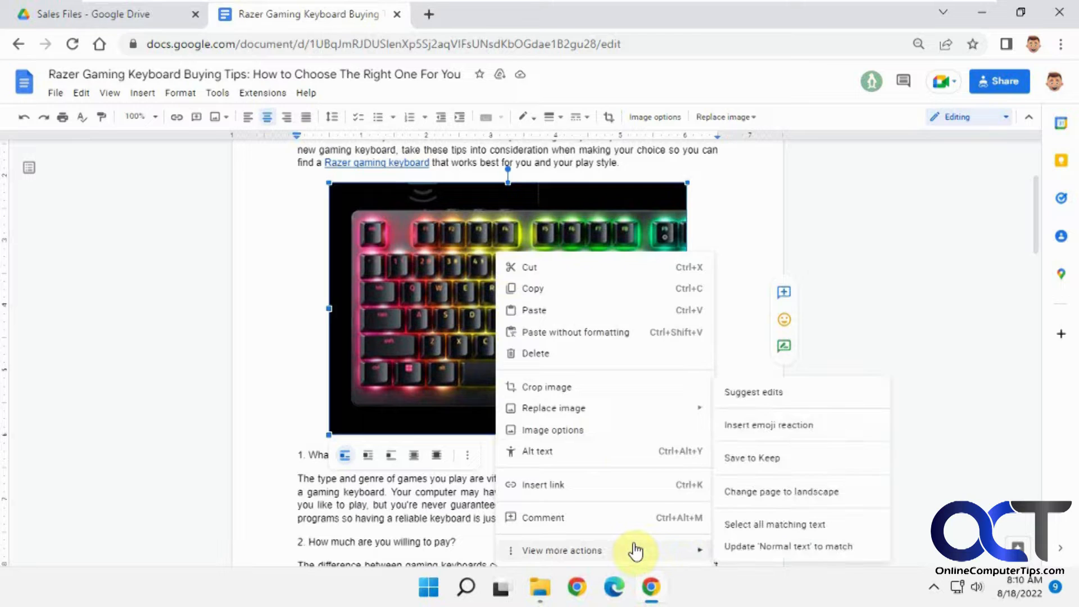
mouse_move(760, 465)
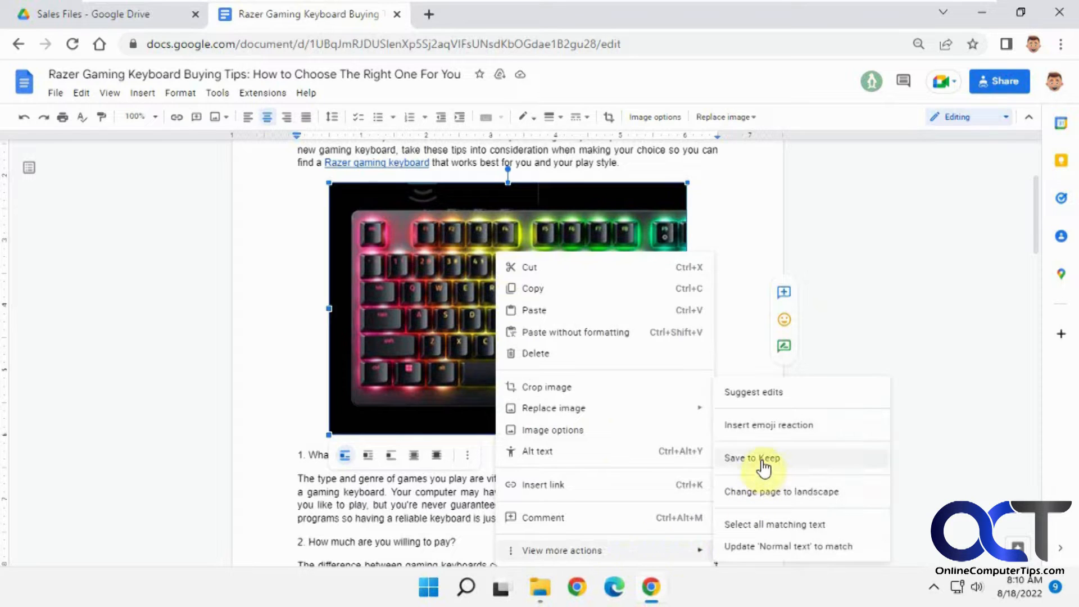
Step: Save the keyboard photo to a Google Keep note, cancel saving its image as a file, and close Keep
click(752, 458)
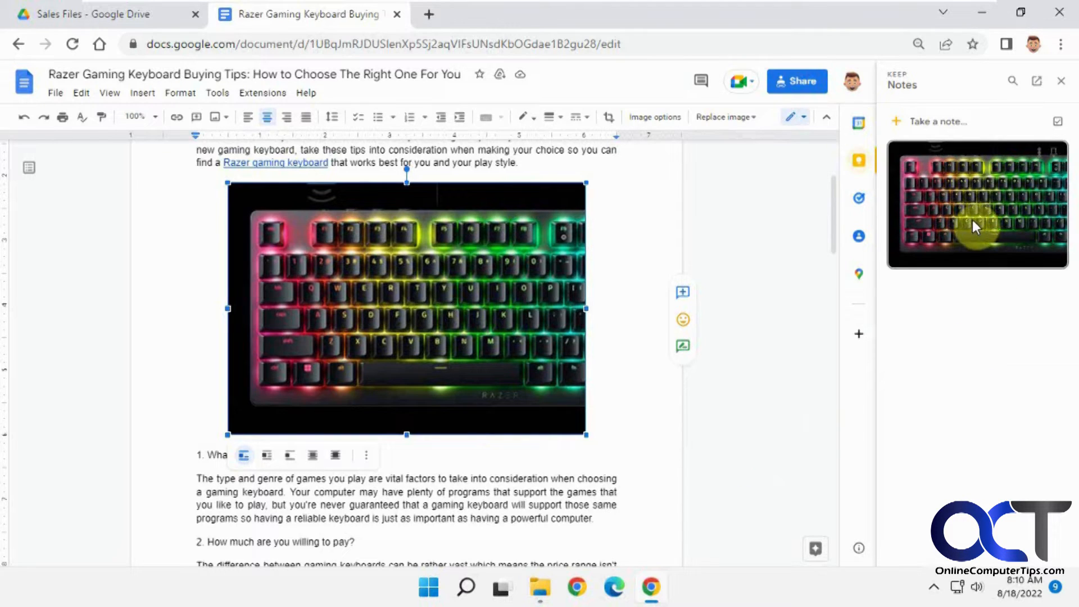
right_click(978, 227)
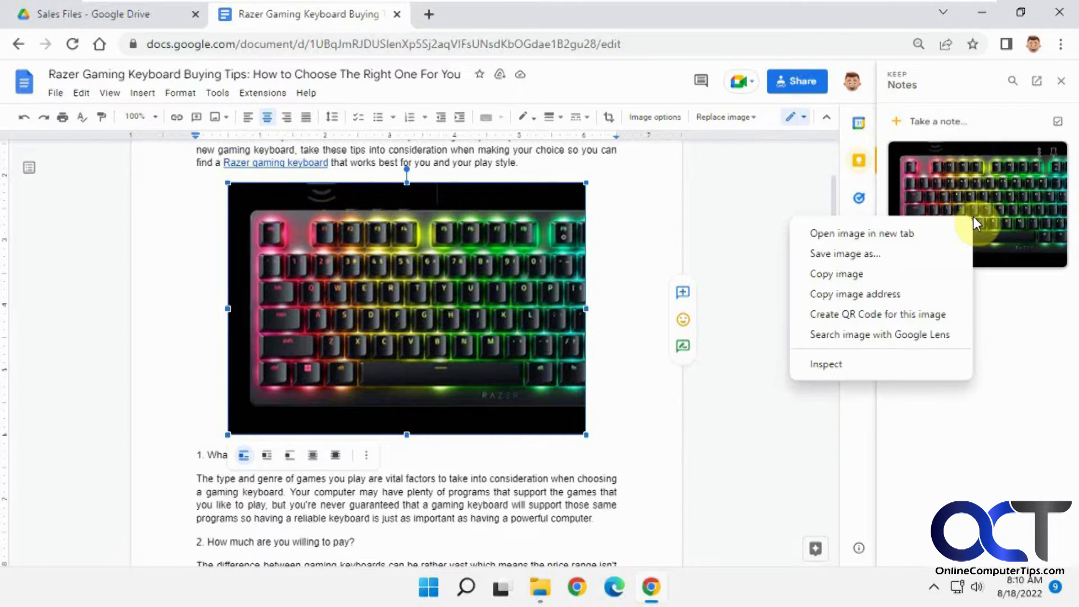
mouse_move(874, 253)
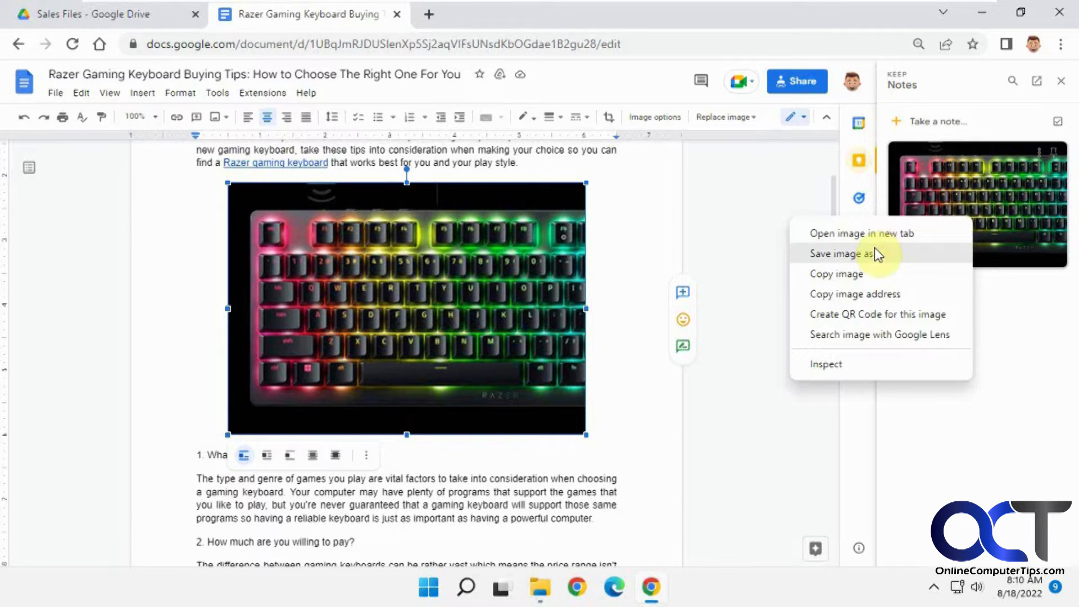
click(842, 254)
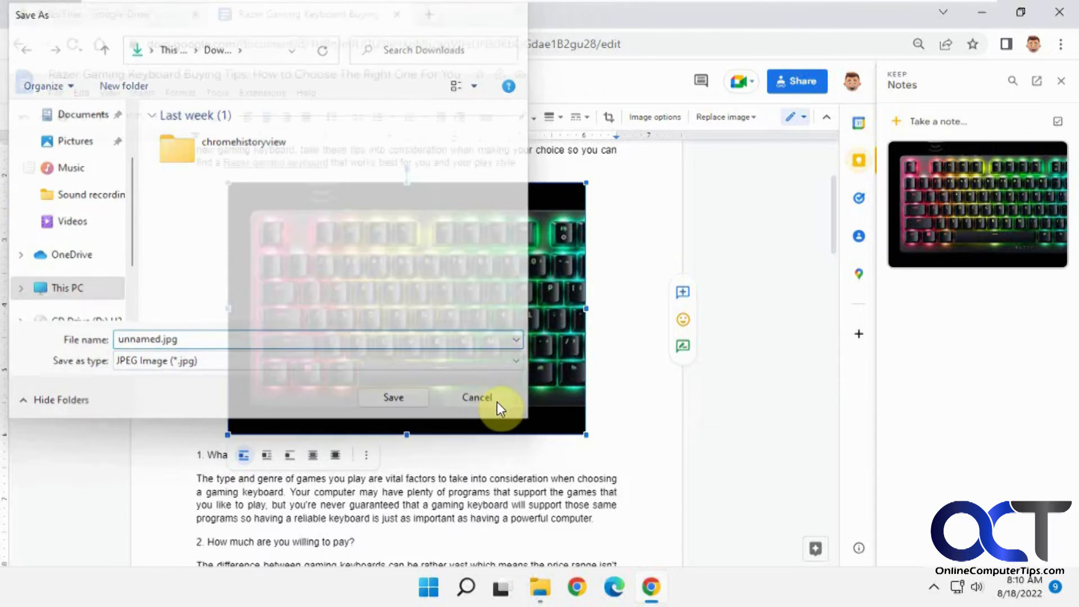
click(476, 397)
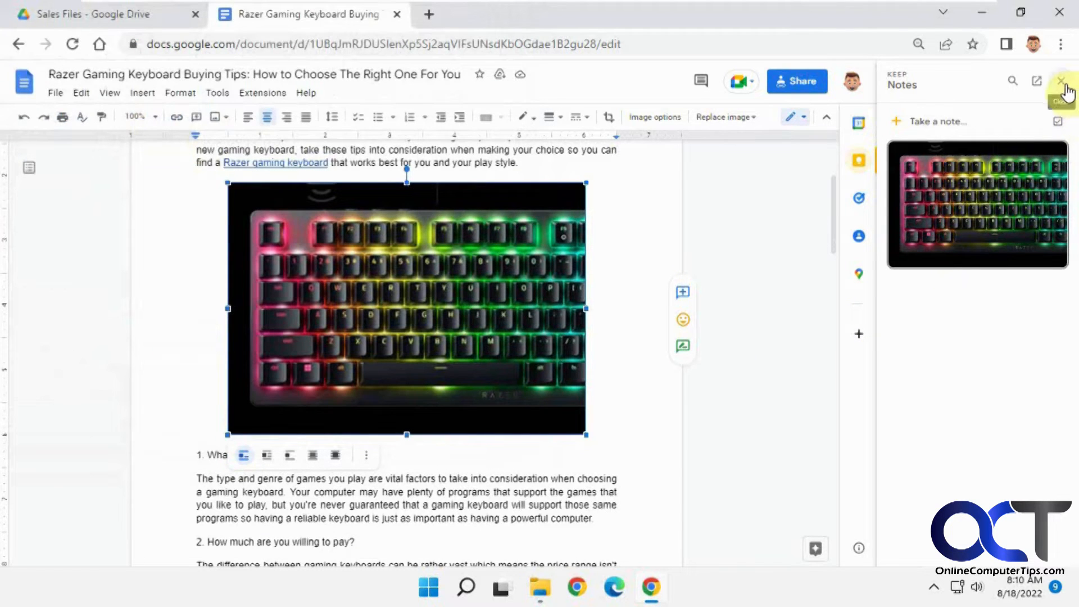
click(1061, 80)
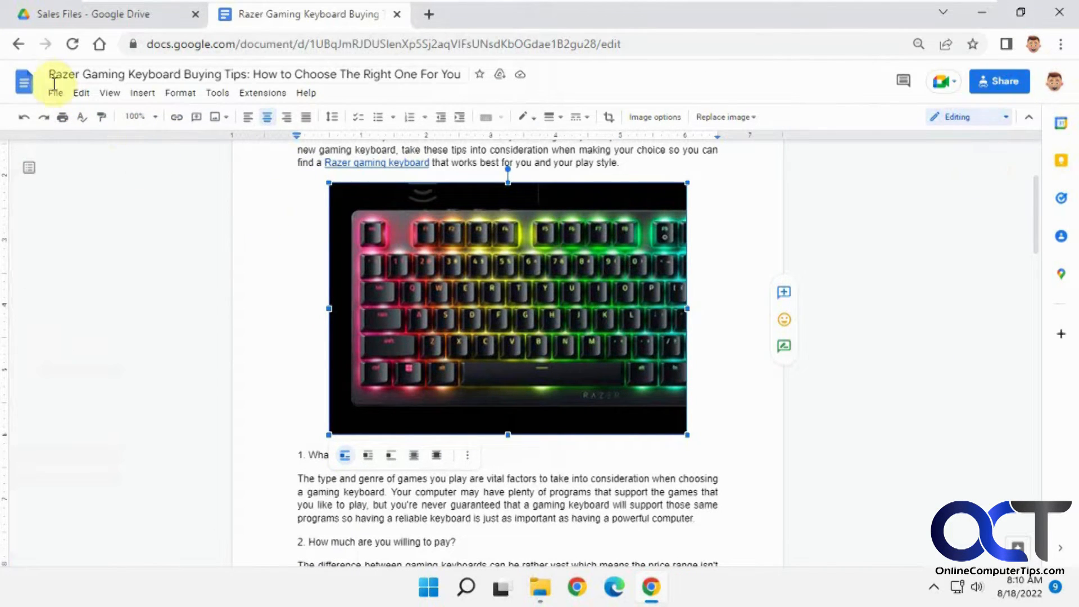
Step: Download the article as Microsoft Word (.docx) and open the downloaded file in Word
click(54, 92)
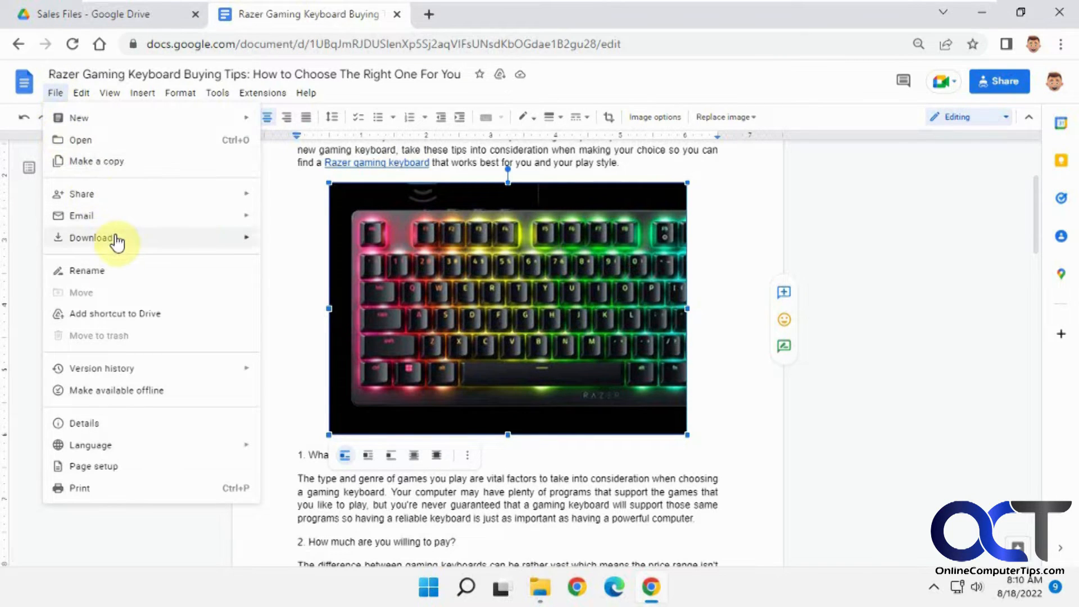
click(90, 238)
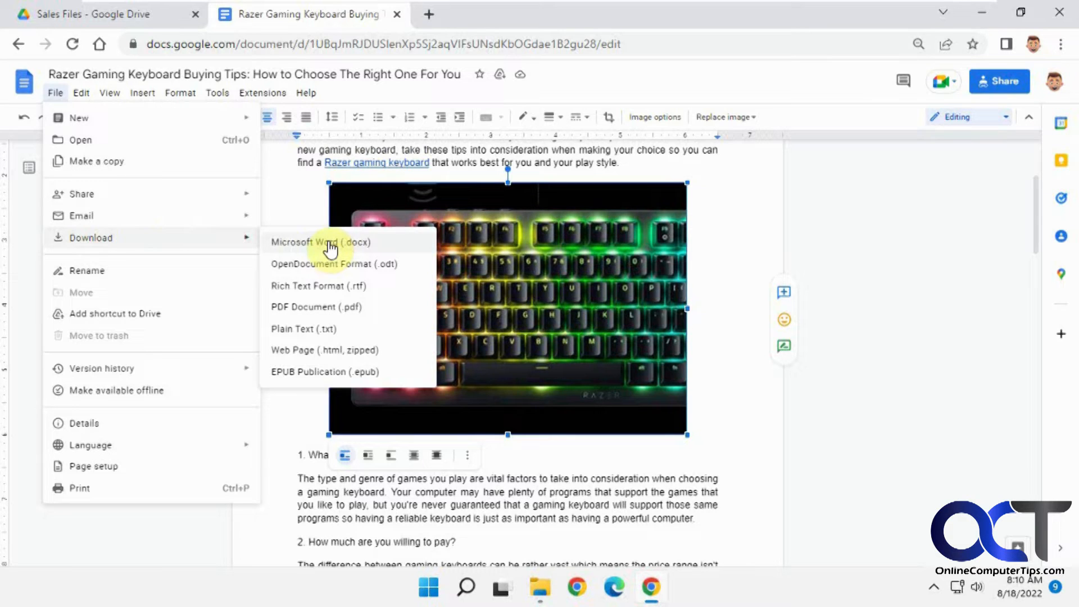
click(321, 241)
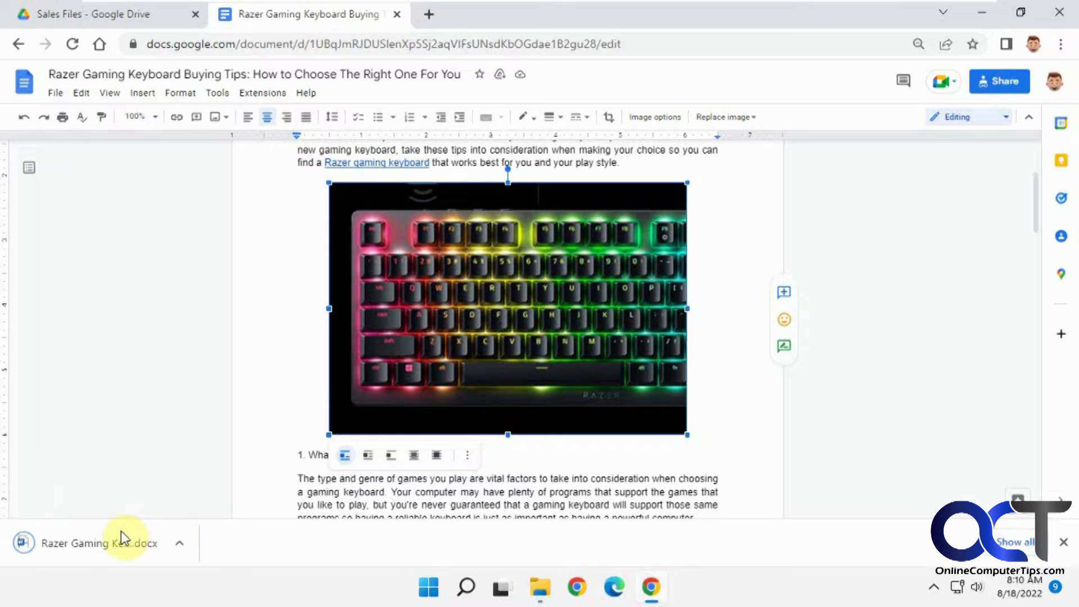
click(96, 543)
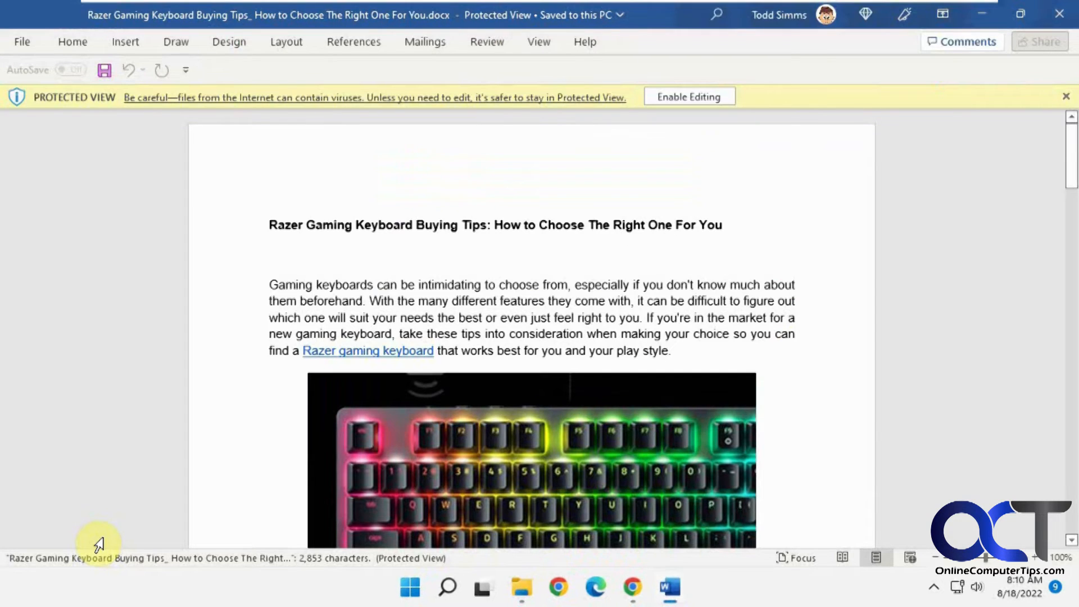
Step: Enable editing on the downloaded Word copy and bring up the keyboard photo's options
click(688, 96)
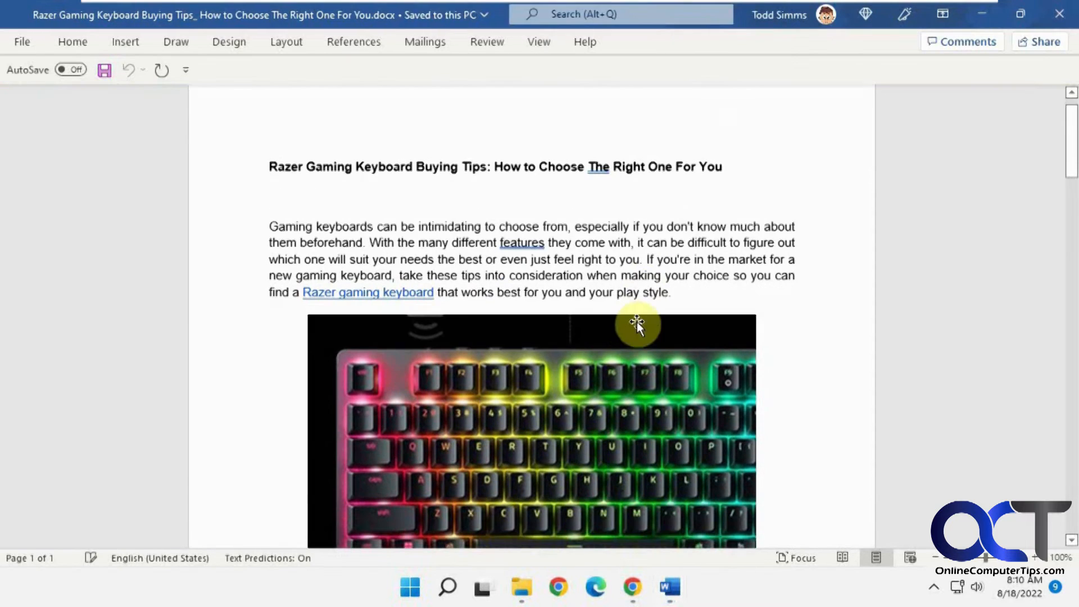
right_click(637, 324)
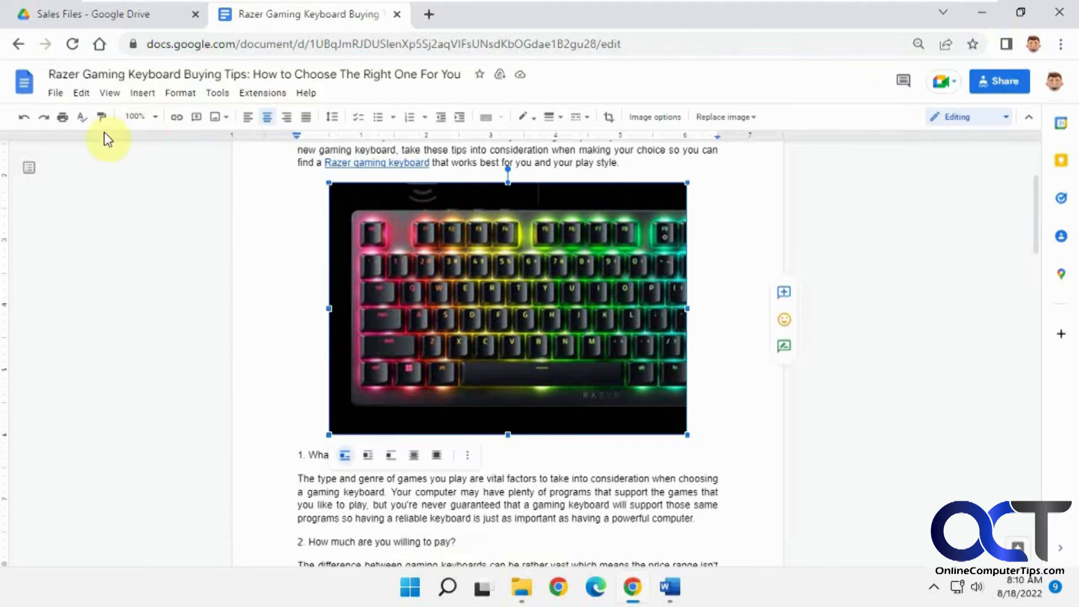
Step: Download the article as a zipped web page (.html, zipped) and open the .zip archive
click(54, 92)
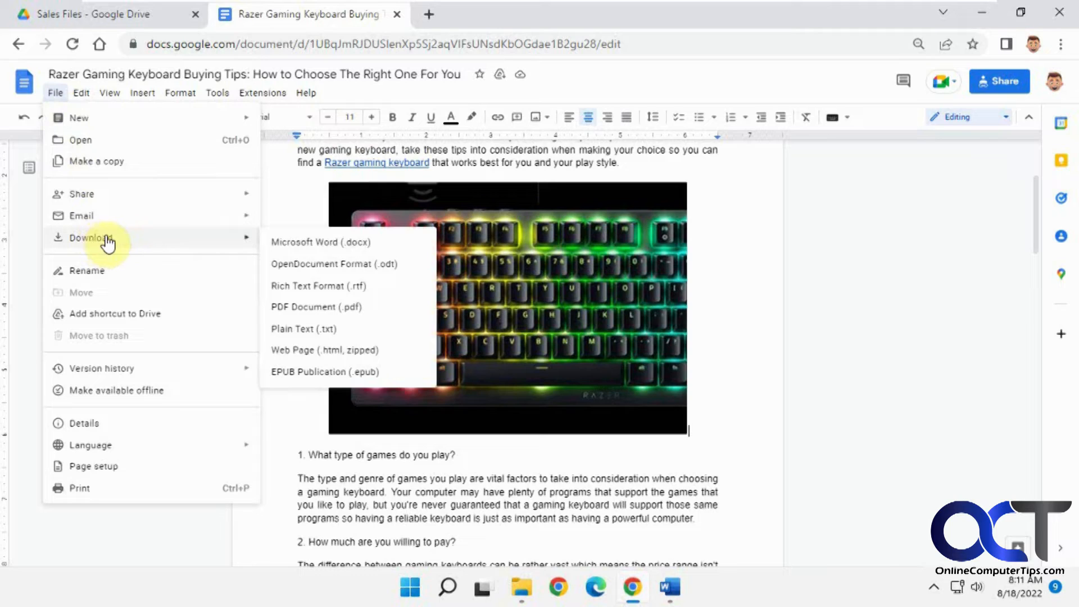
mouse_move(337, 356)
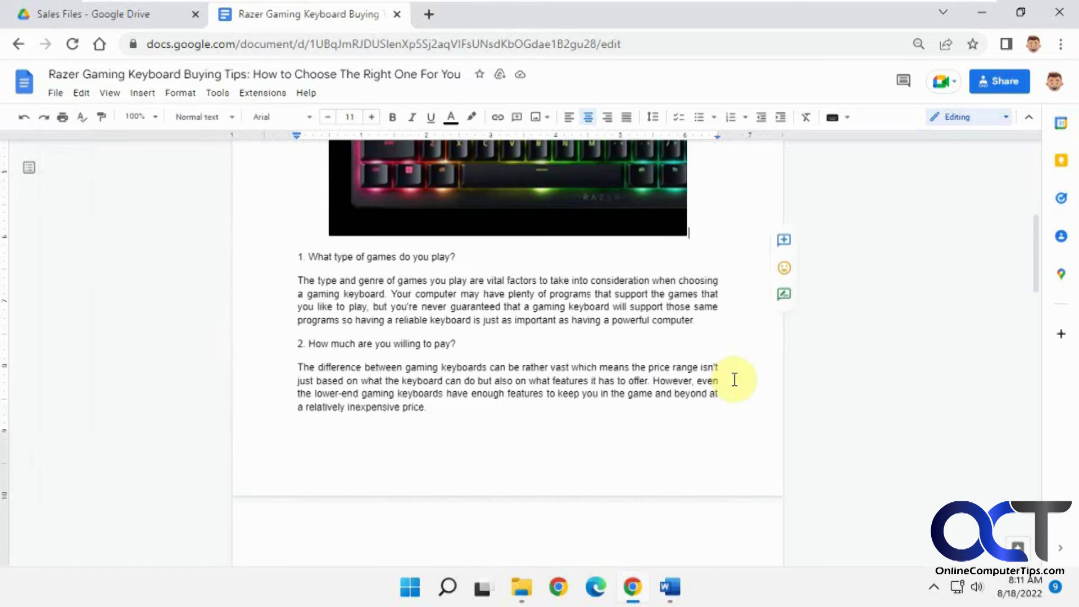
scroll(down, 3)
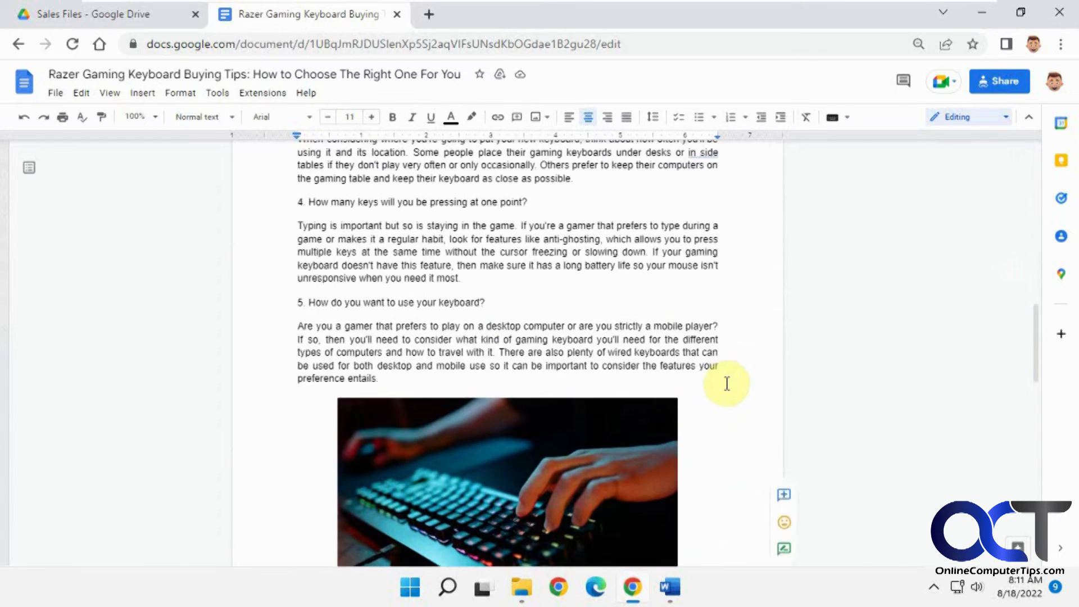
click(55, 92)
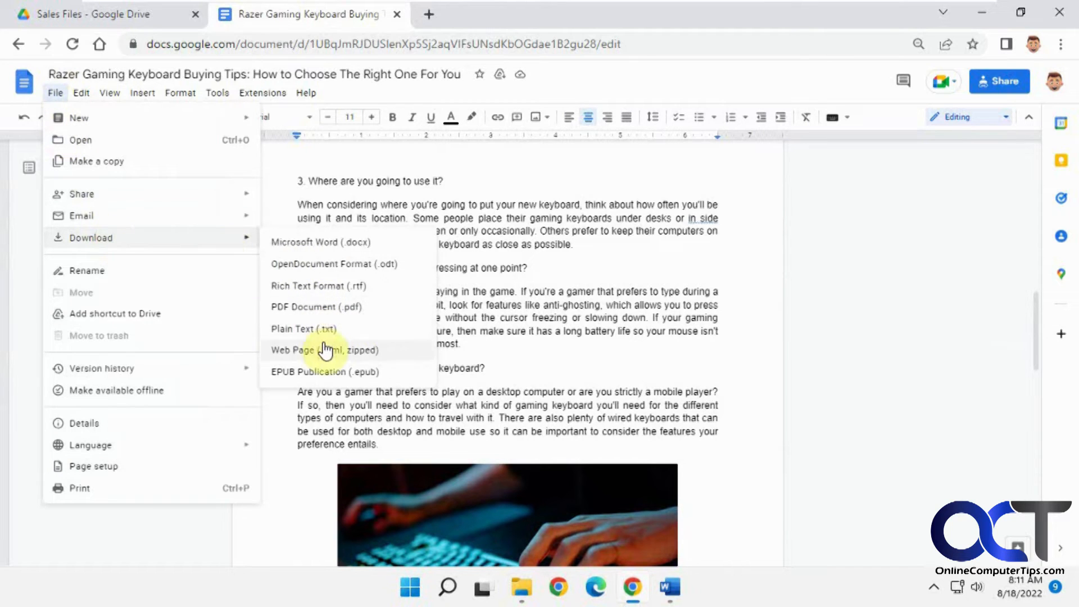
click(324, 350)
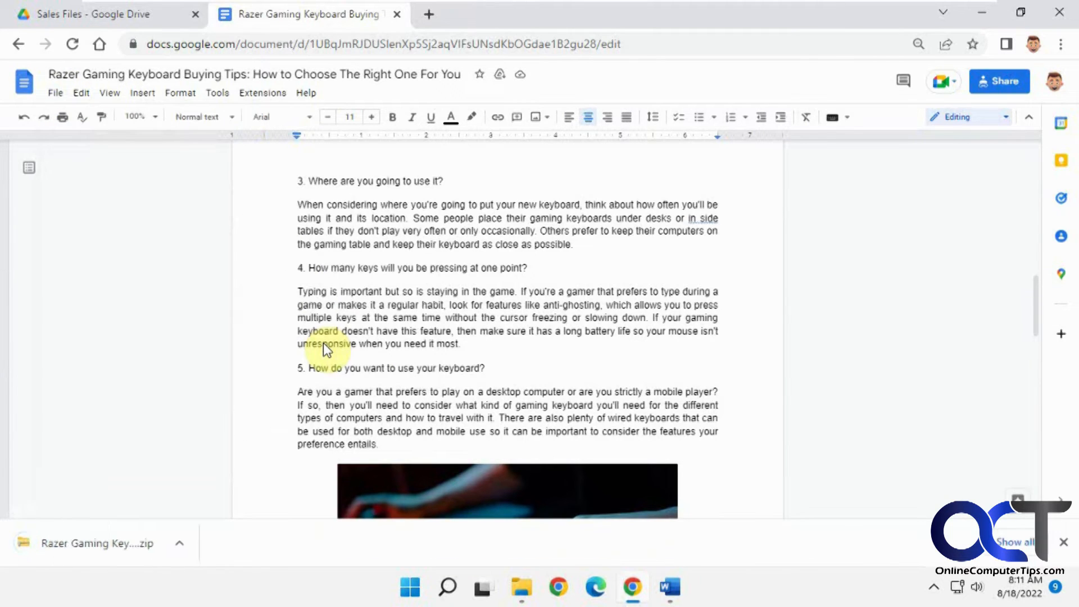
click(181, 543)
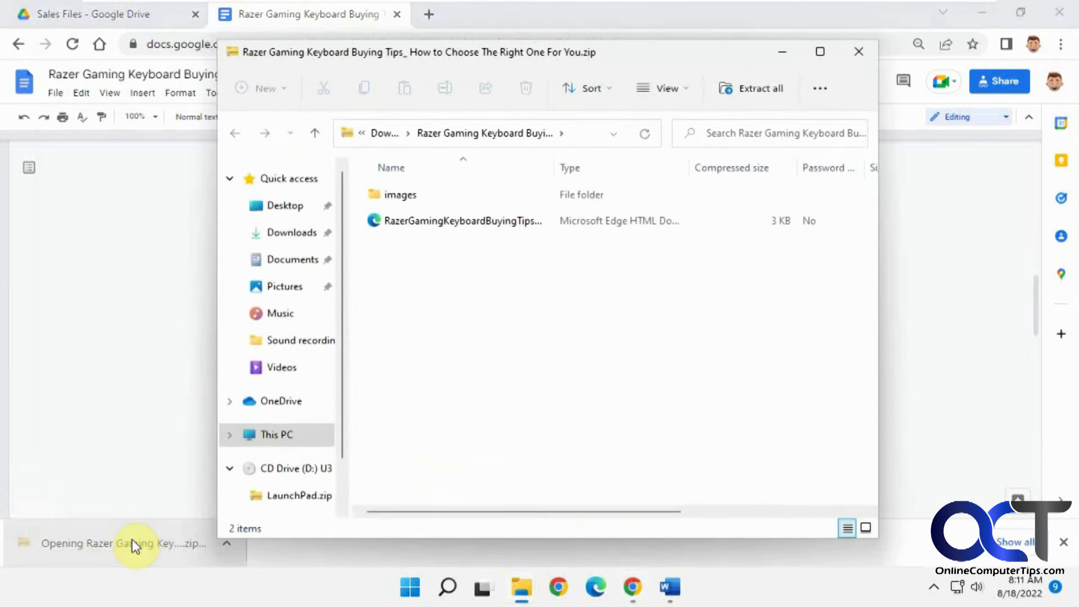
Step: Open the zip's images folder, select image1.jpg, and open image2.jpg
click(401, 195)
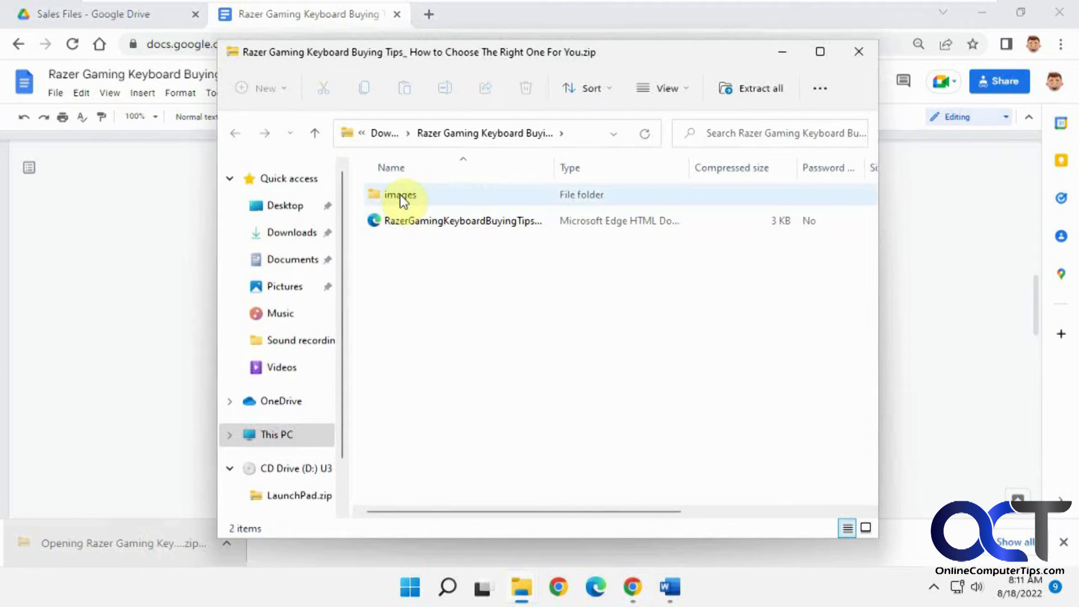
double_click(401, 195)
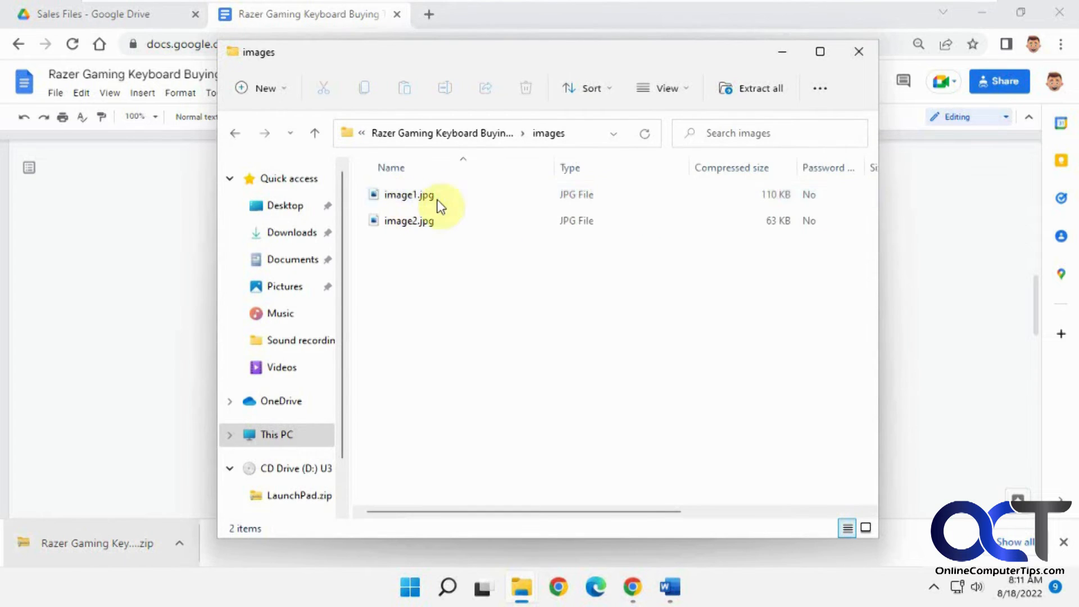
click(407, 195)
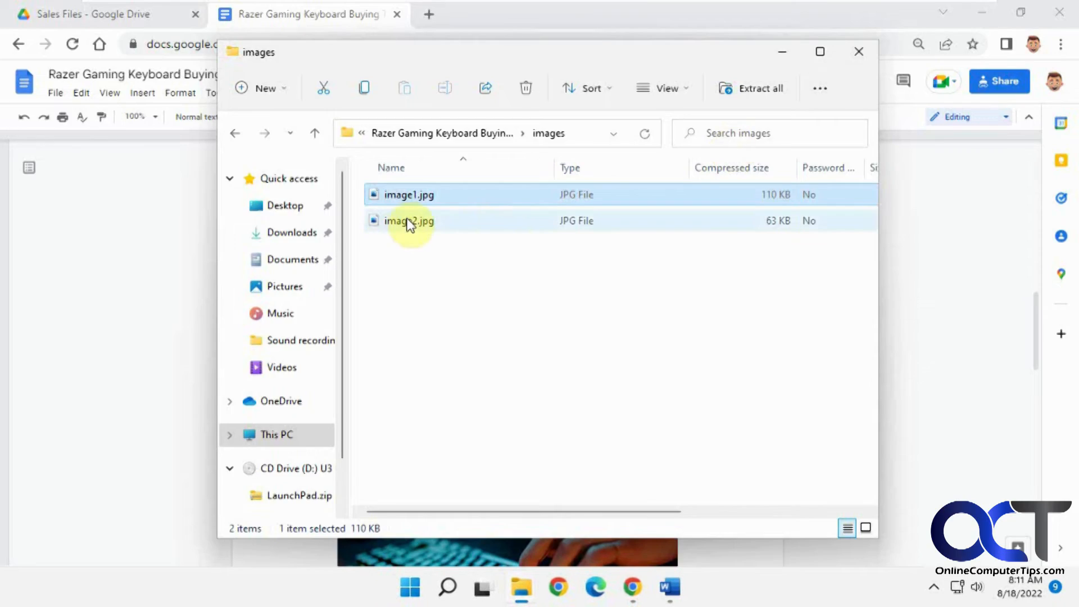
double_click(408, 221)
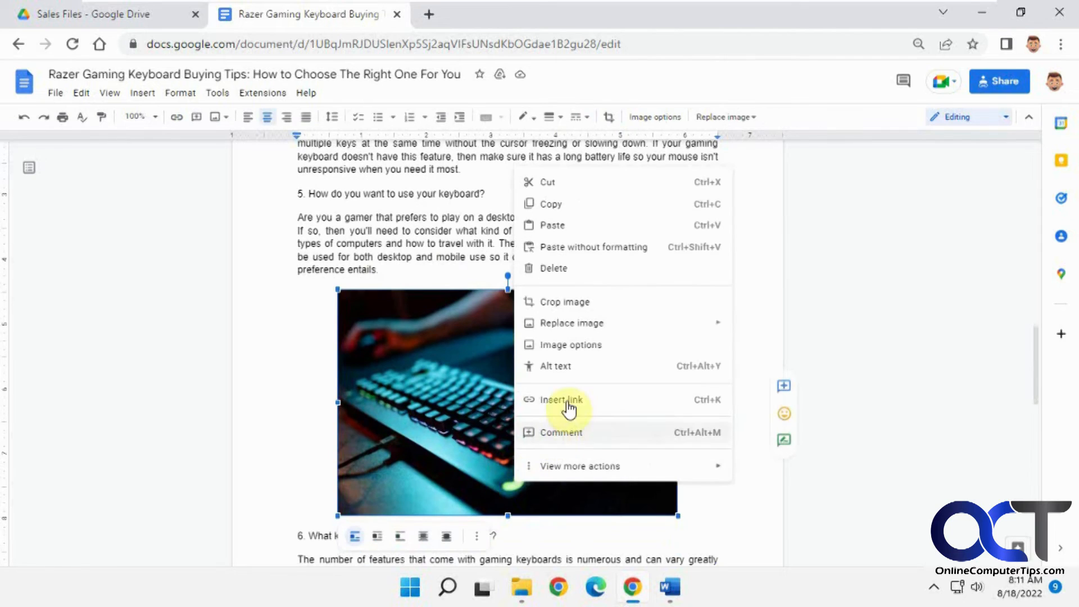
mouse_move(755, 411)
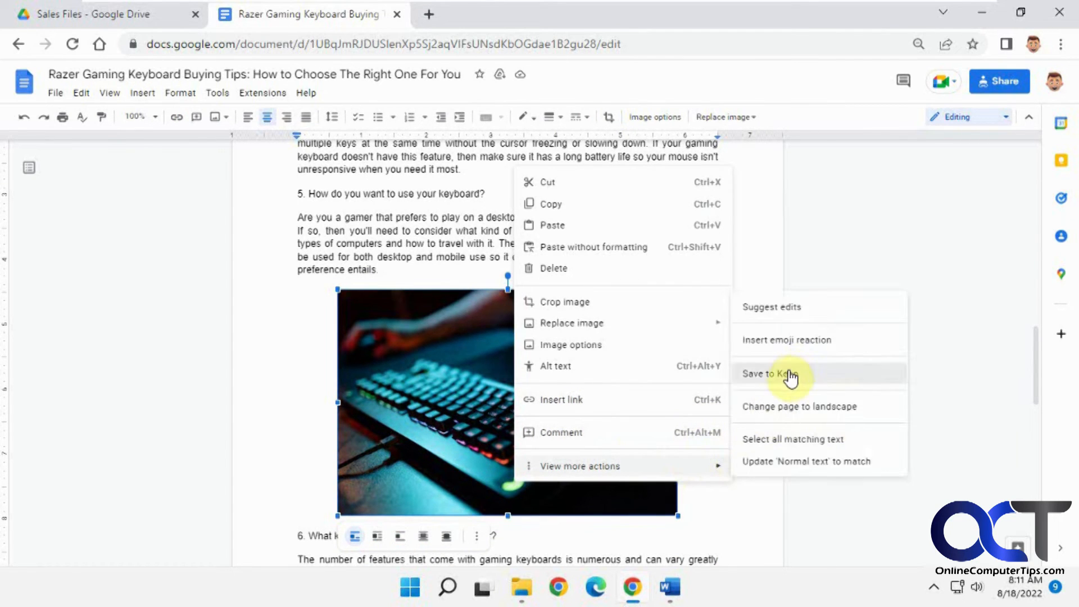
Step: Save the hands-on-keyboard photo to Keep and right-click the new note's image for save options
click(776, 374)
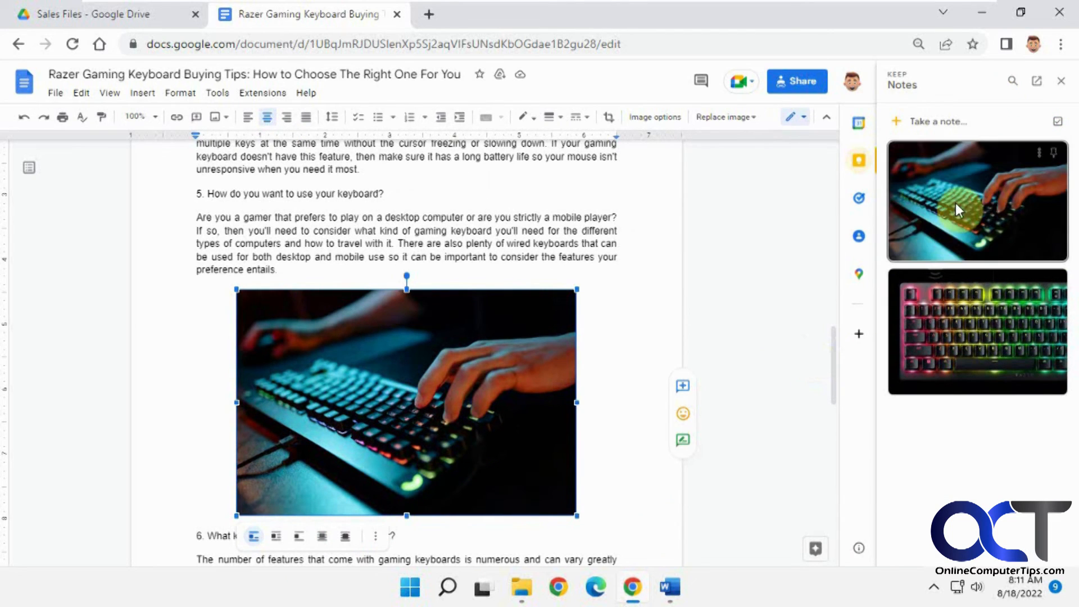
right_click(557, 296)
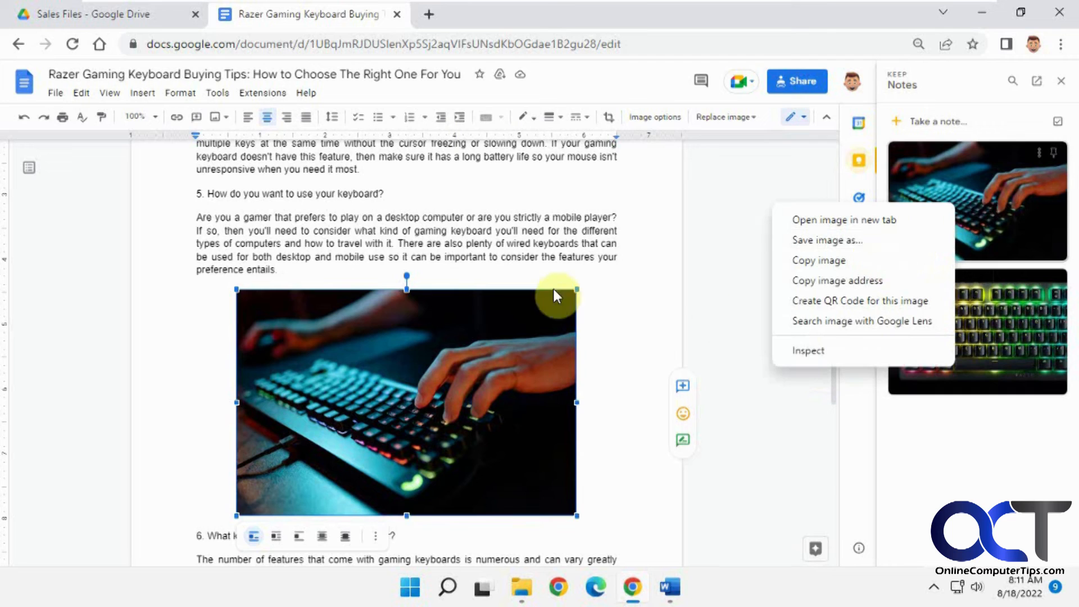
mouse_move(342, 306)
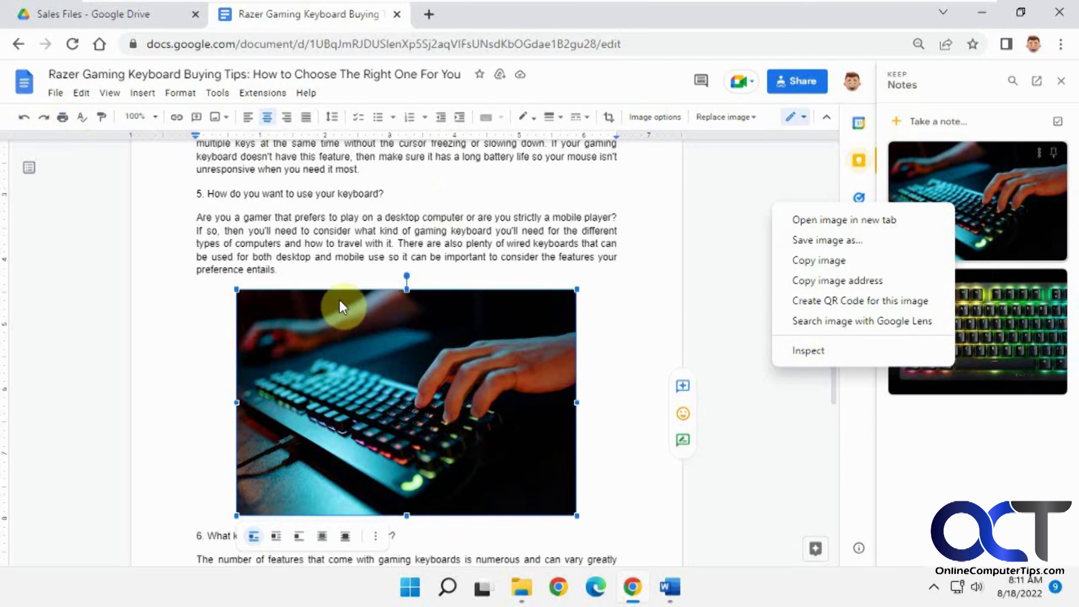
mouse_move(61, 97)
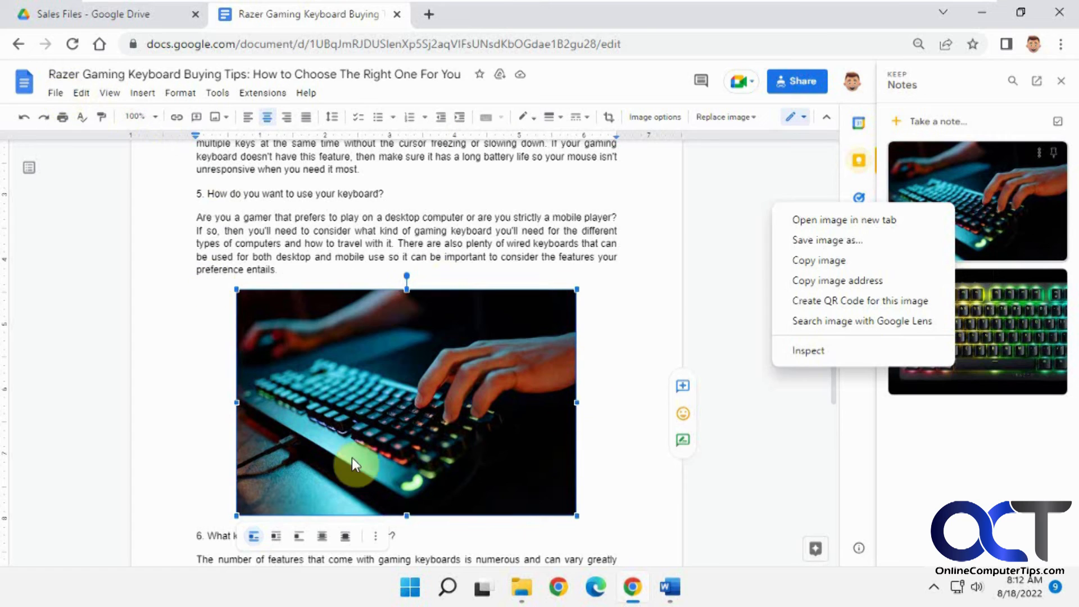
mouse_move(520, 405)
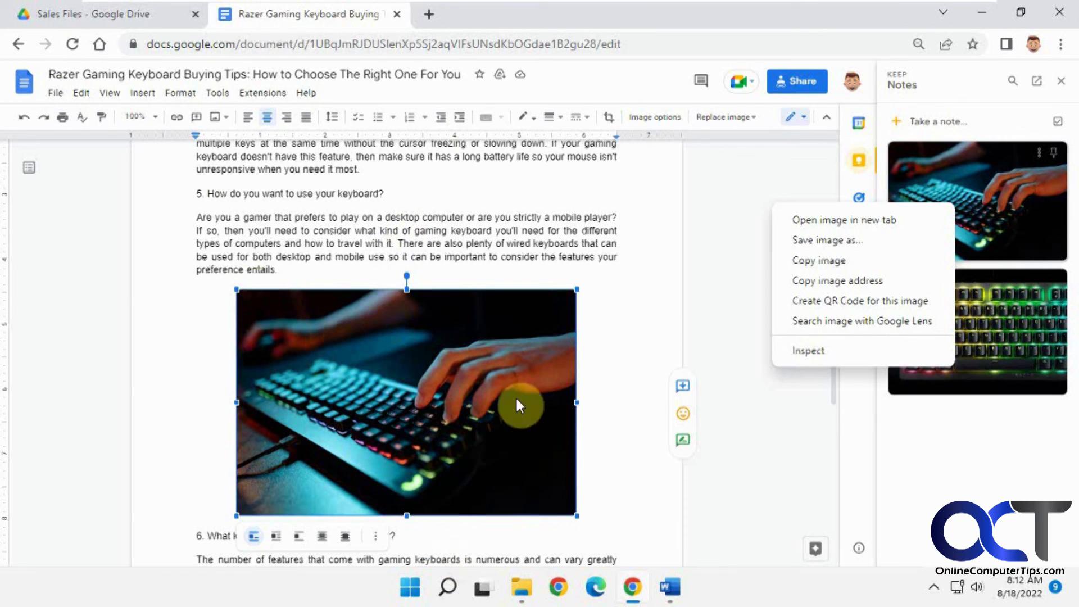
mouse_move(458, 405)
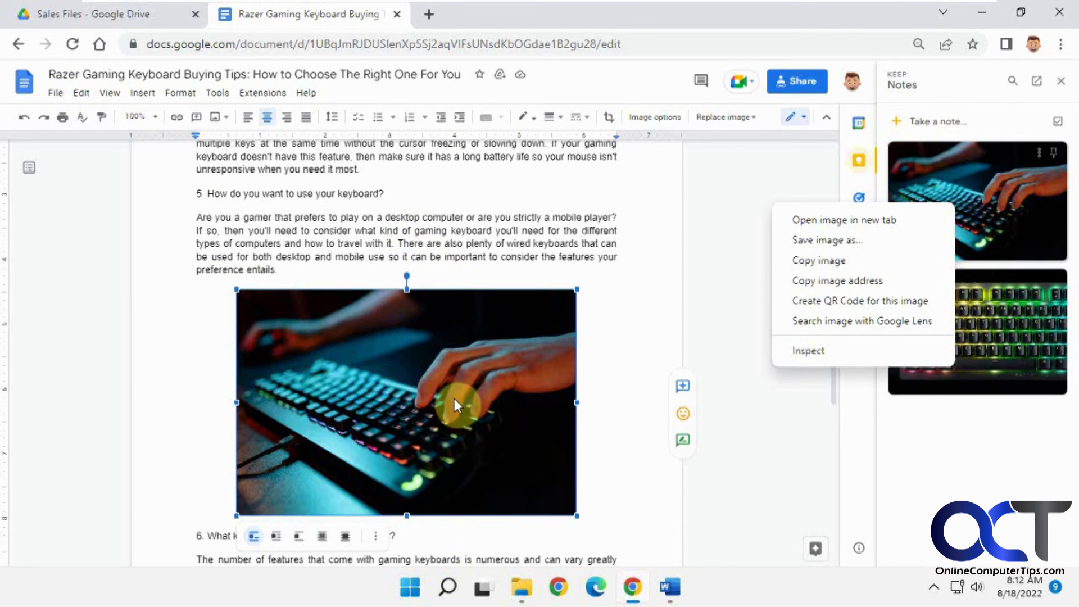